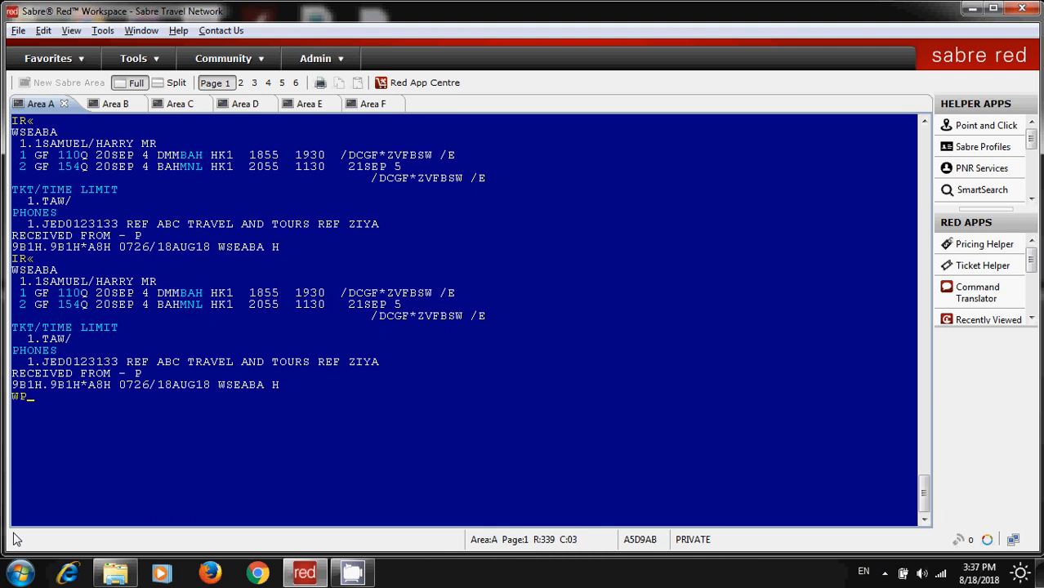
# Price the Dammam–Bahrain–Manila itinerary with WP, giving a total of SAR2905.00
pyautogui.press('enter')
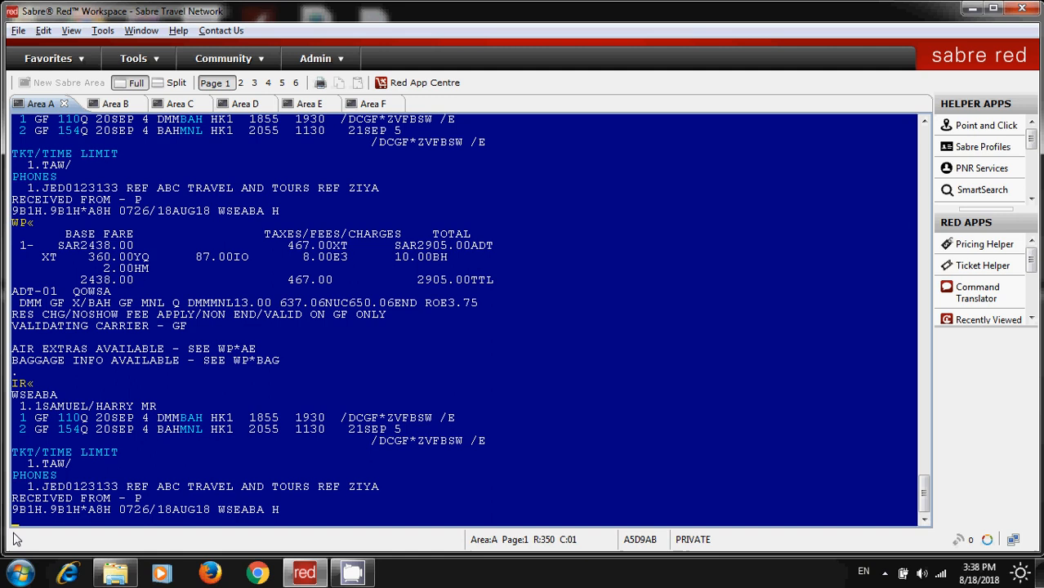
pyautogui.write('PAC')
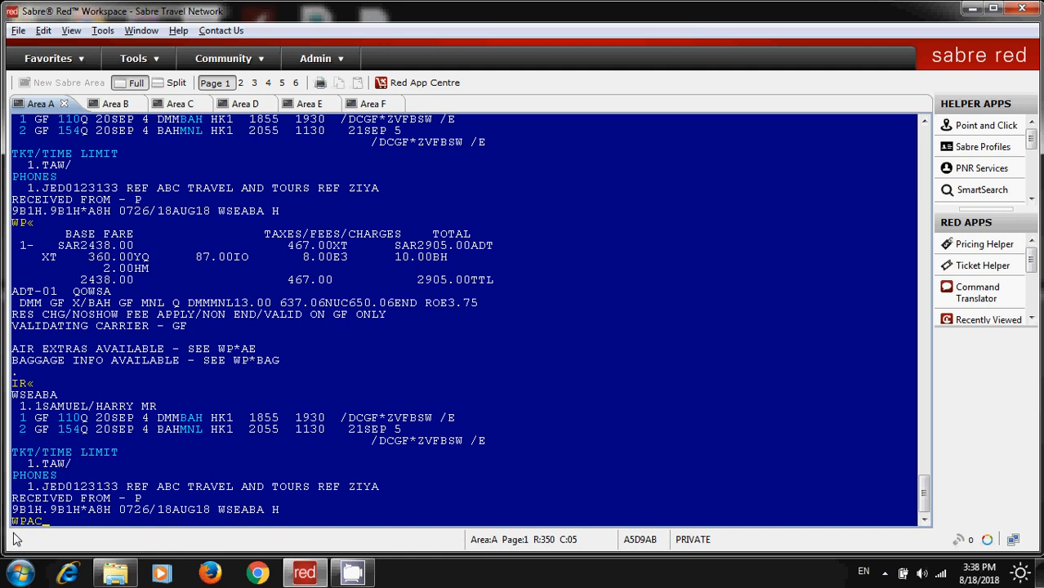
# Enter WPAC*ATT18 to reprice with account code ATT18, lowering the total to SAR2666
pyautogui.write('*')
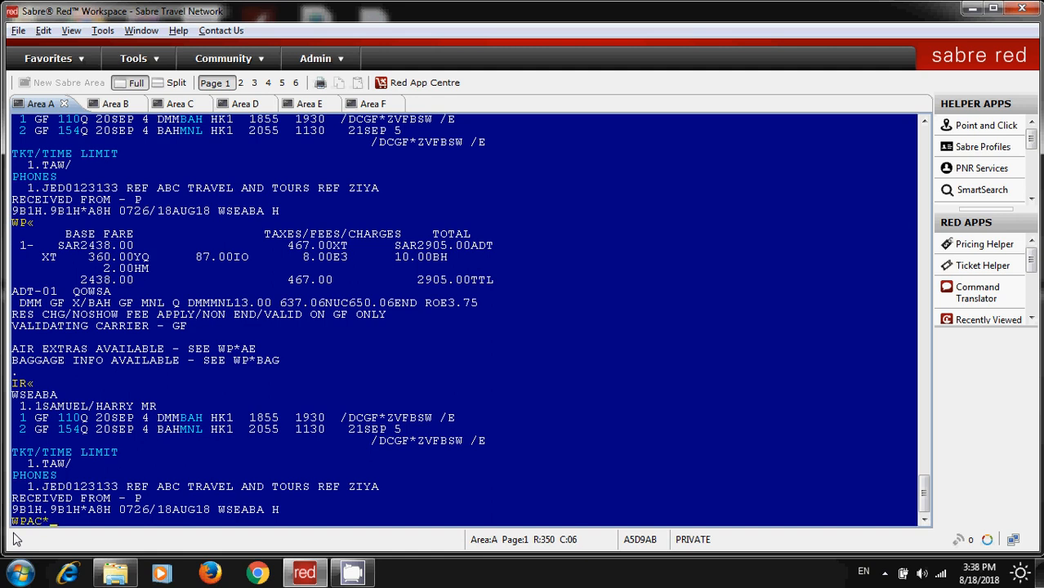
pyautogui.write('ATT')
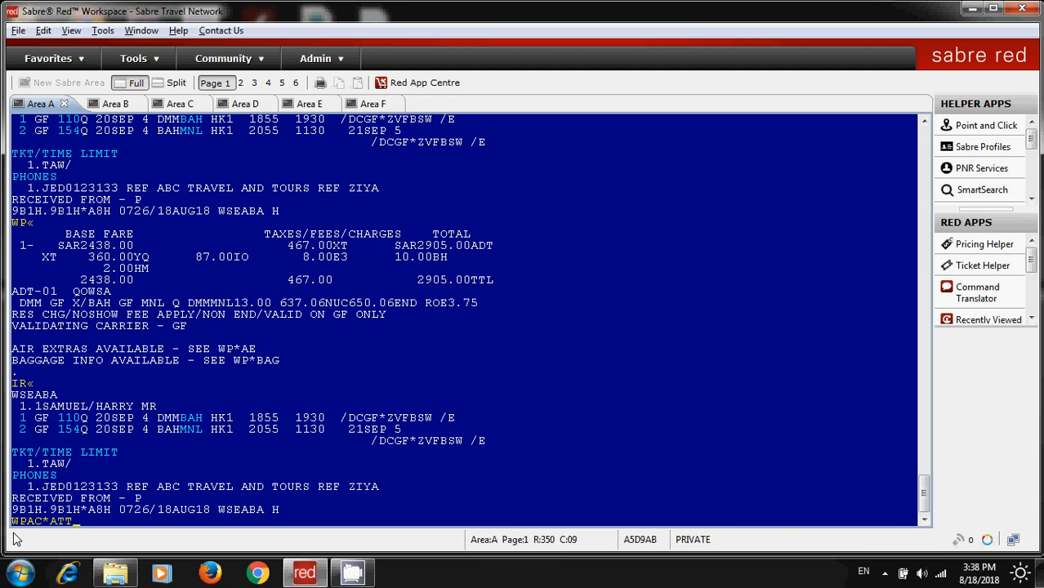
pyautogui.write('18«')
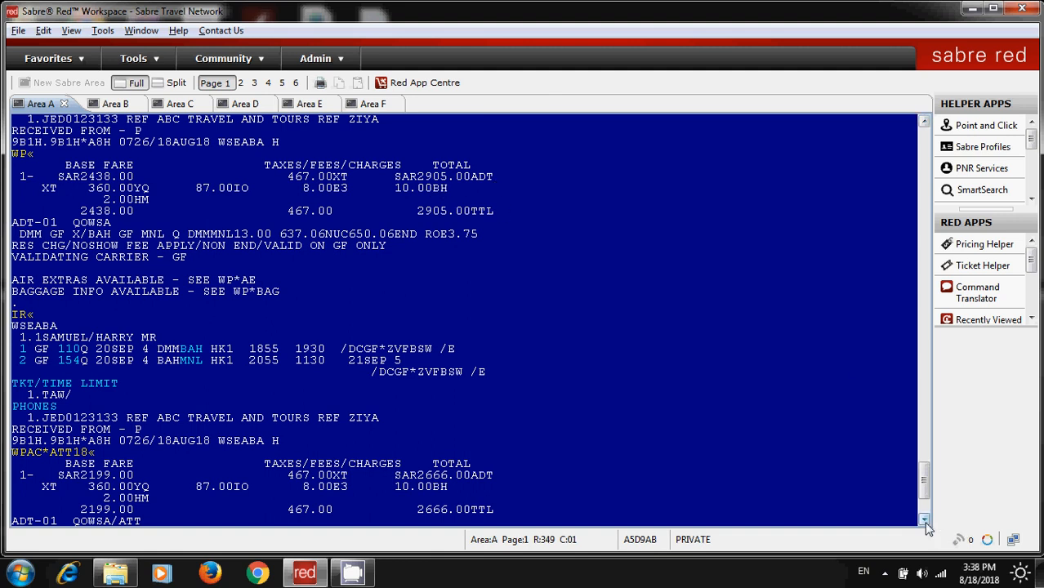
pyautogui.scroll(-3)
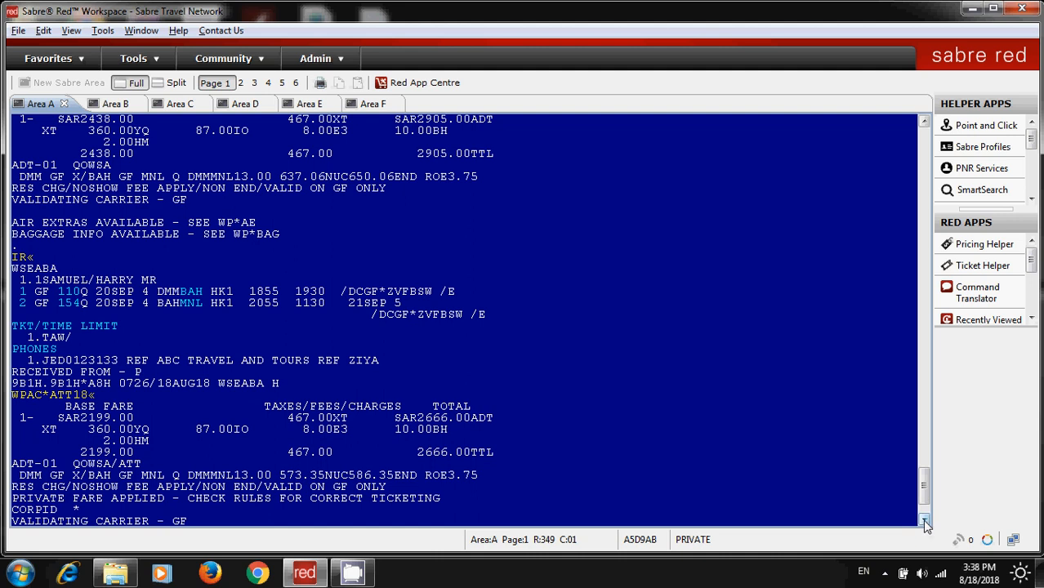
pyautogui.scroll(-3)
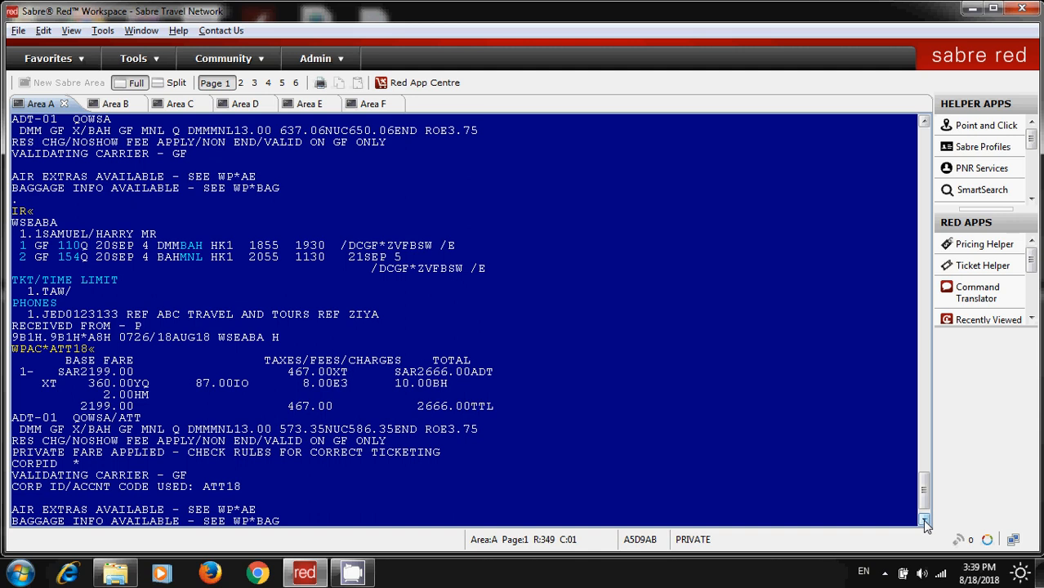
pyautogui.scroll(-3)
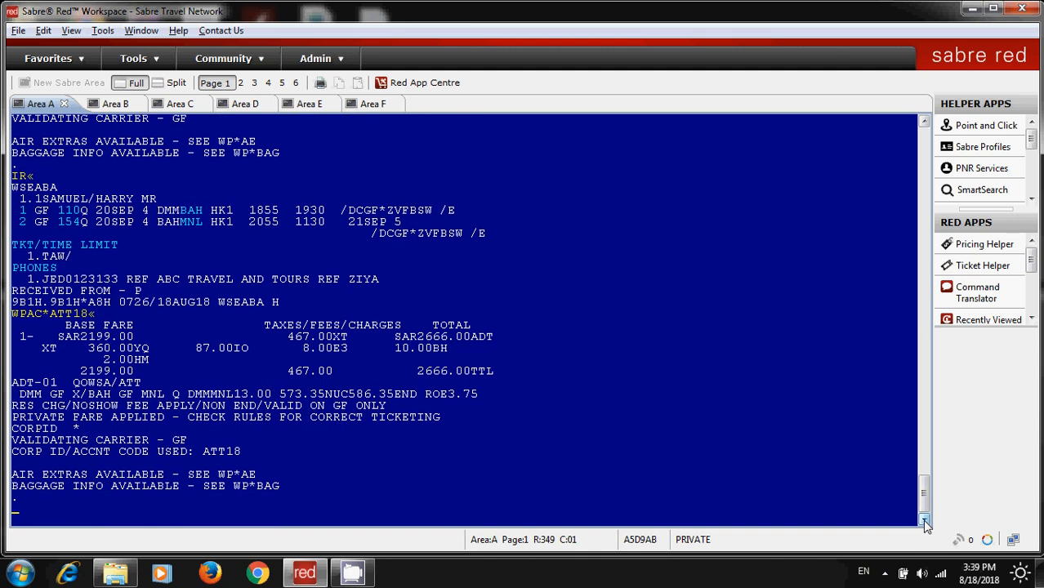
# Display the stored ATT18 price quote record with PQ
pyautogui.write('PQ')
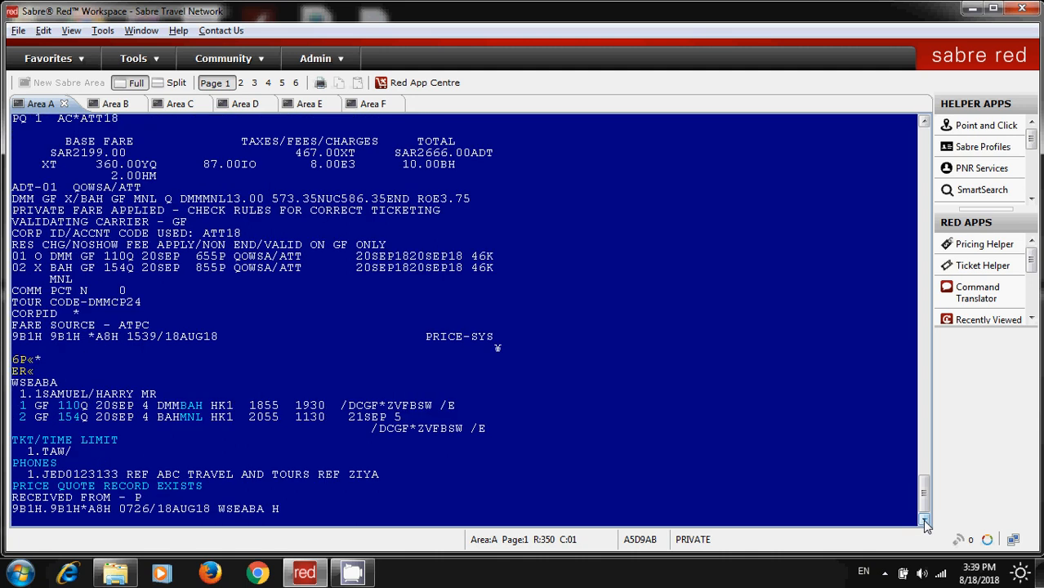
pyautogui.write('WPAC*ATT18')
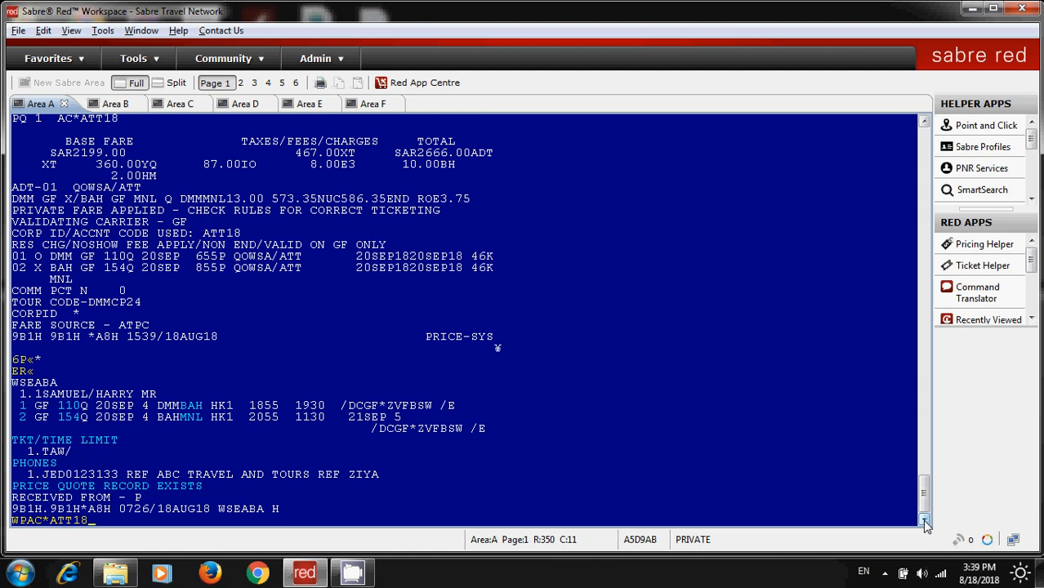
# Rerun WPAC*ATT18 and review the SAR2666.00 account-code total
pyautogui.press('enter')
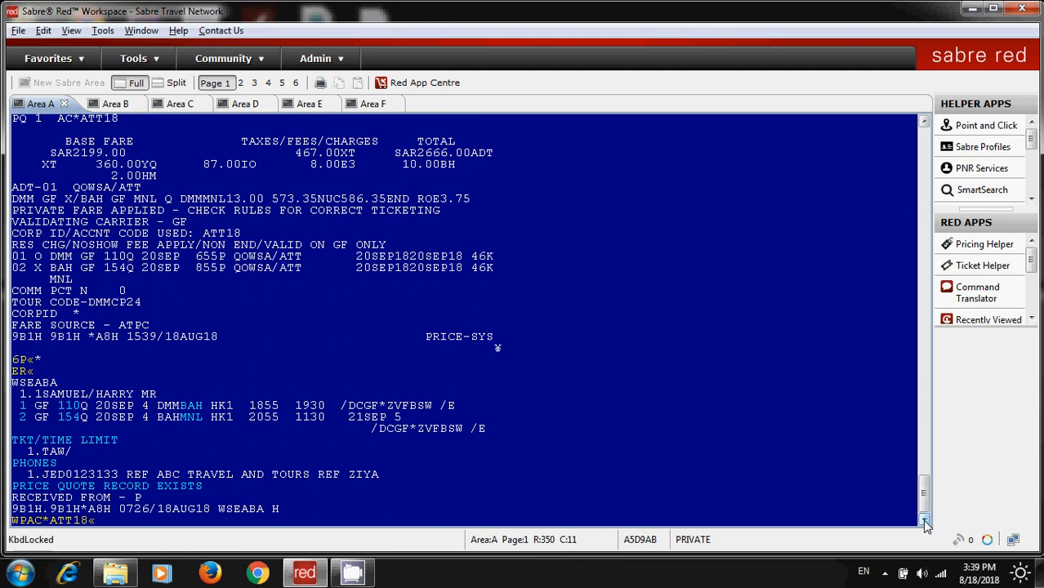
pyautogui.scroll(-3)
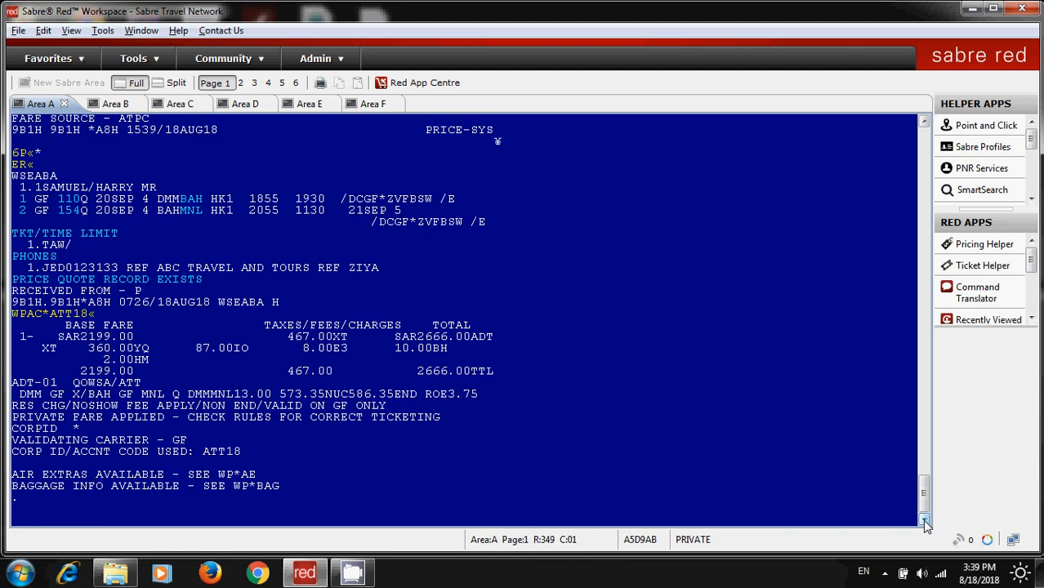